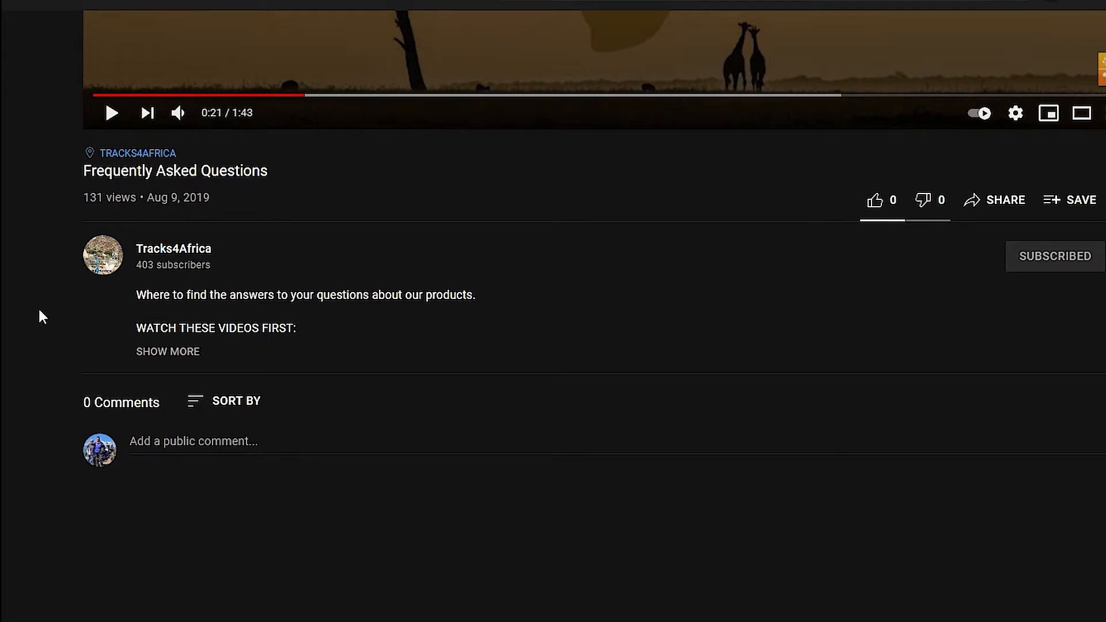
Step: Expand the Frequently Asked Questions video description via SHOW MORE to reveal its links
click(167, 351)
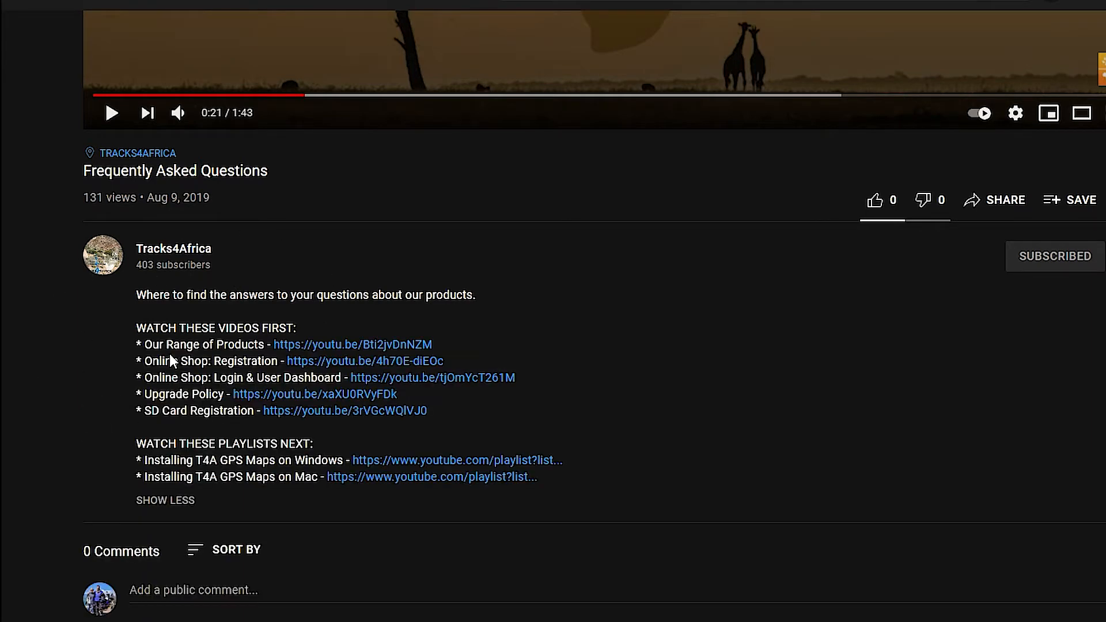
mouse_move(321, 416)
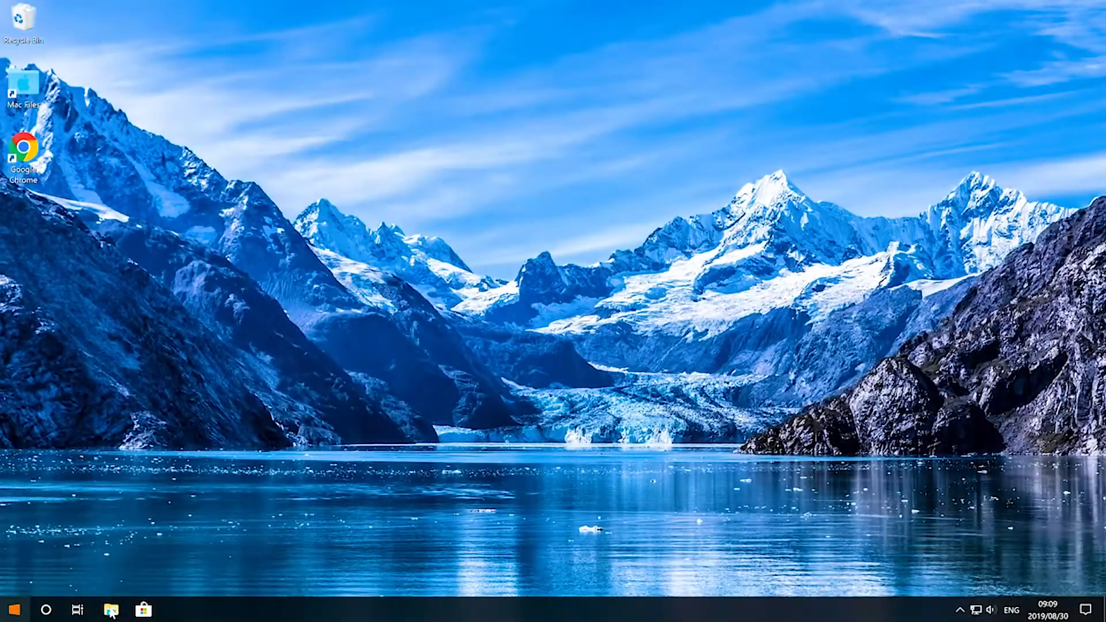
Step: Browse This PC and open USB Drive (G:) to show its Documentation, Garmin and install folders
click(110, 609)
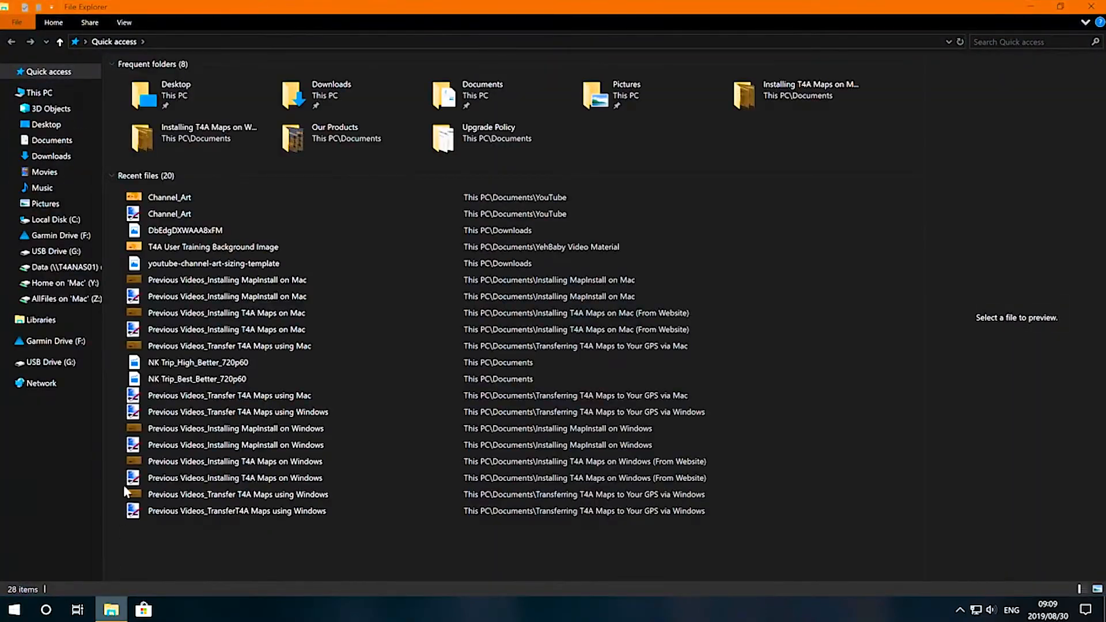
mouse_move(39, 92)
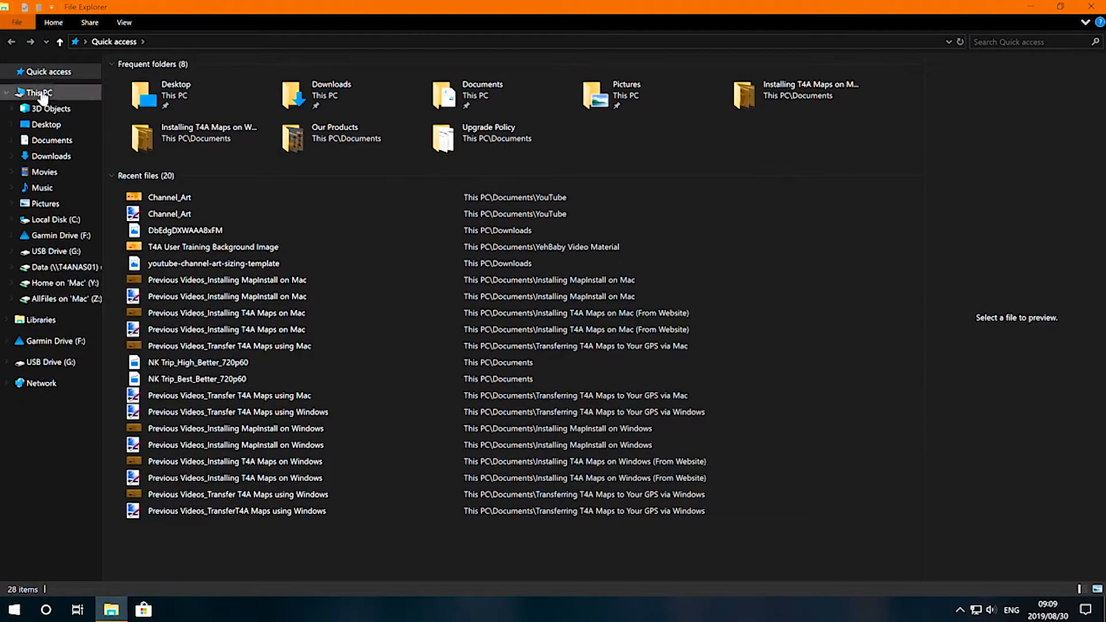
click(38, 93)
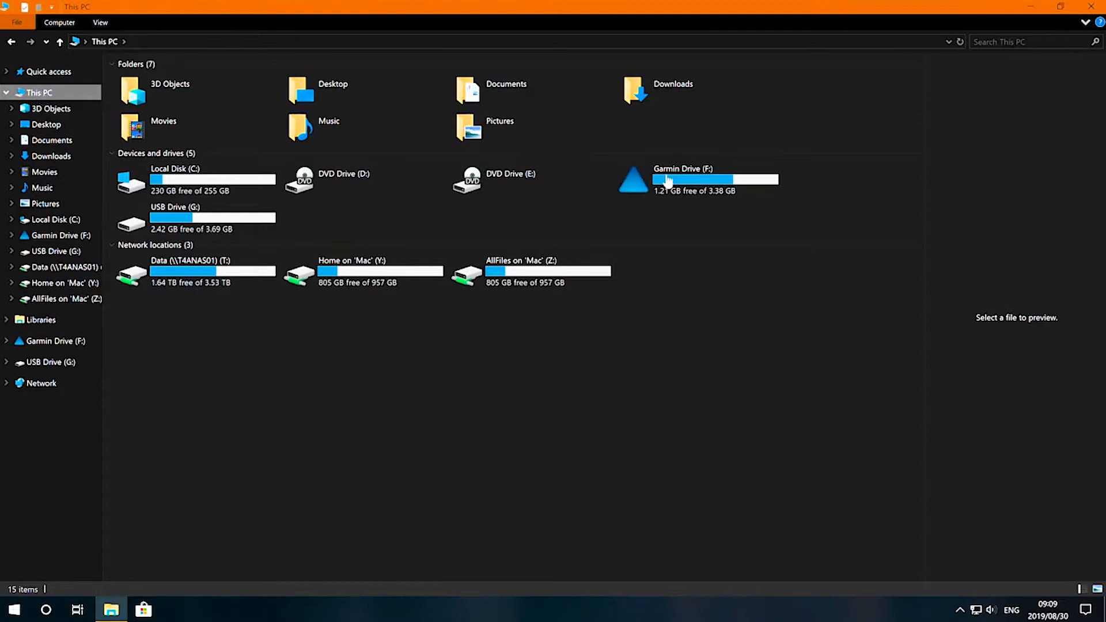
mouse_move(253, 228)
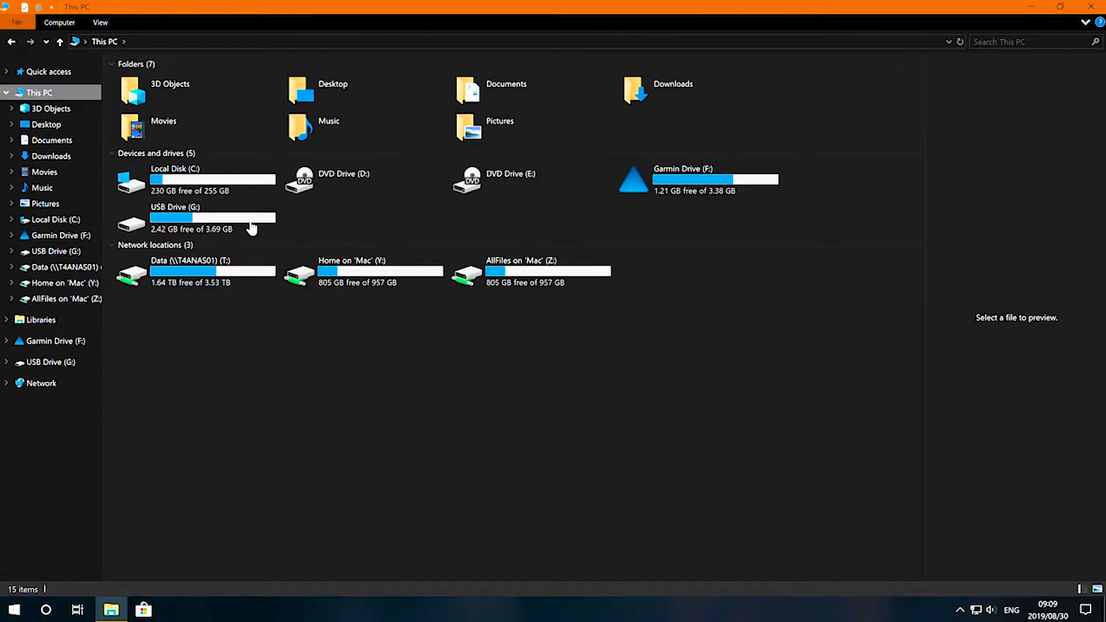
click(197, 217)
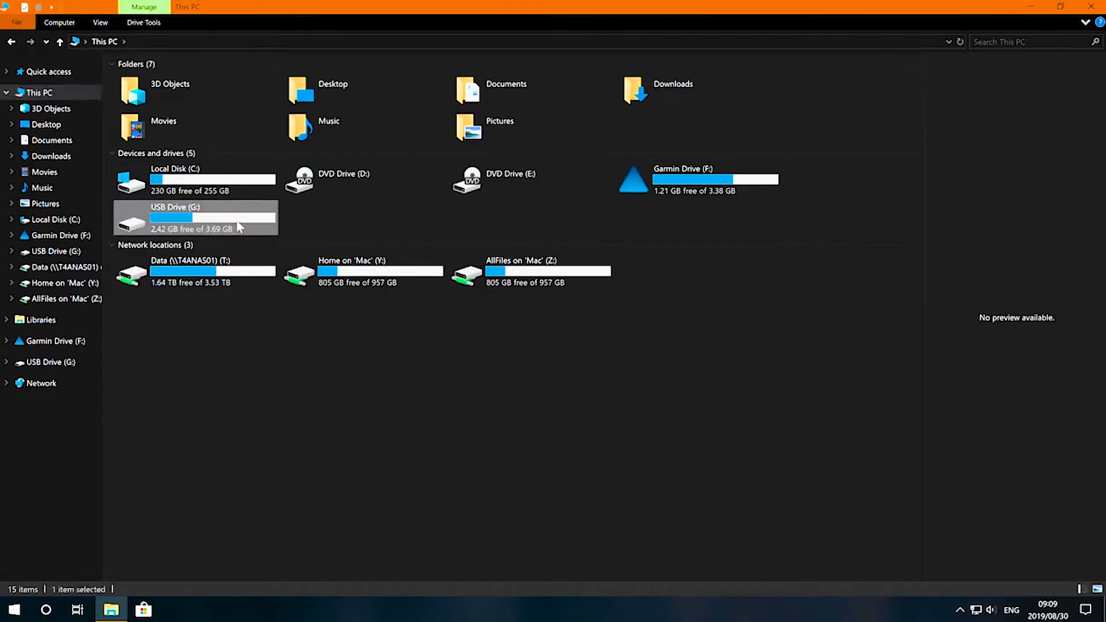
double_click(175, 217)
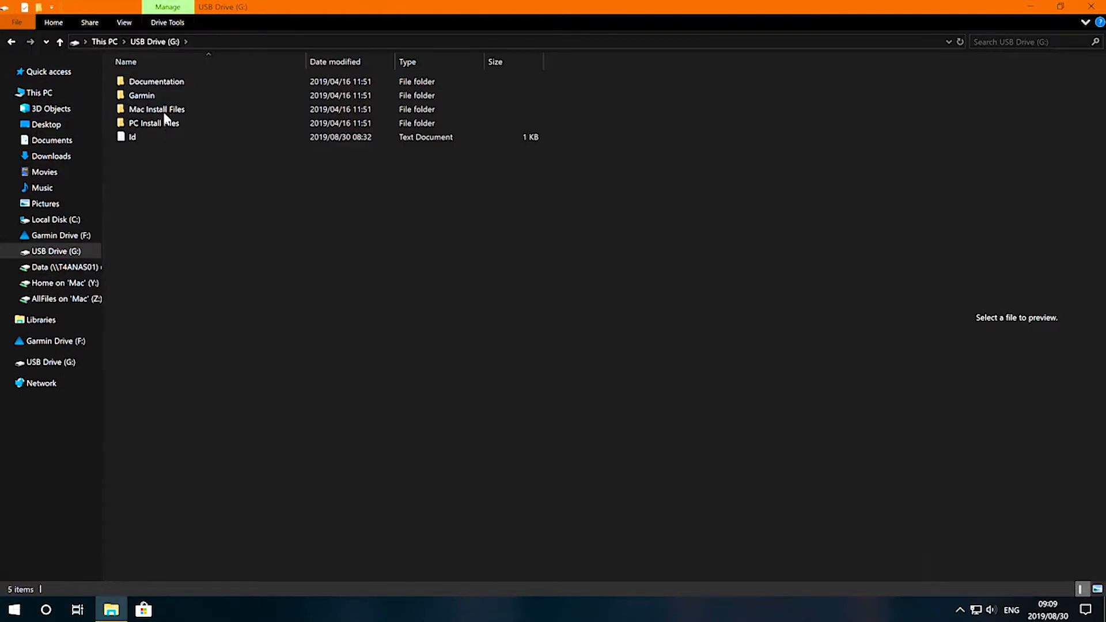
Step: Run the T4A GPS Maps_Travellers Africa_1905 installer from PC Install Files and approve the UAC prompt
double_click(152, 122)
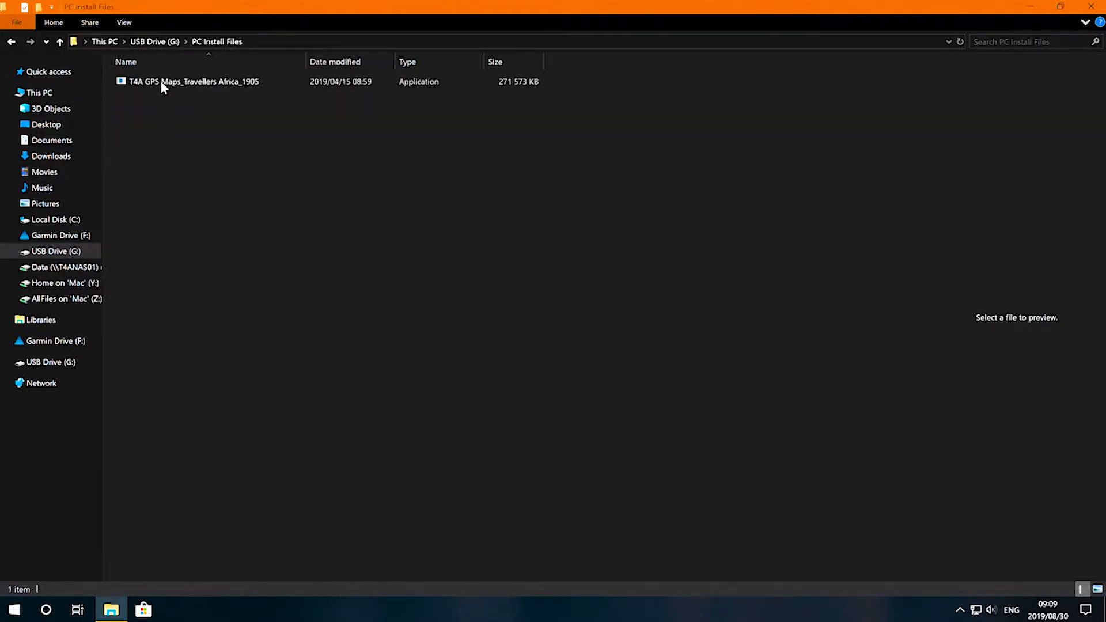
click(190, 80)
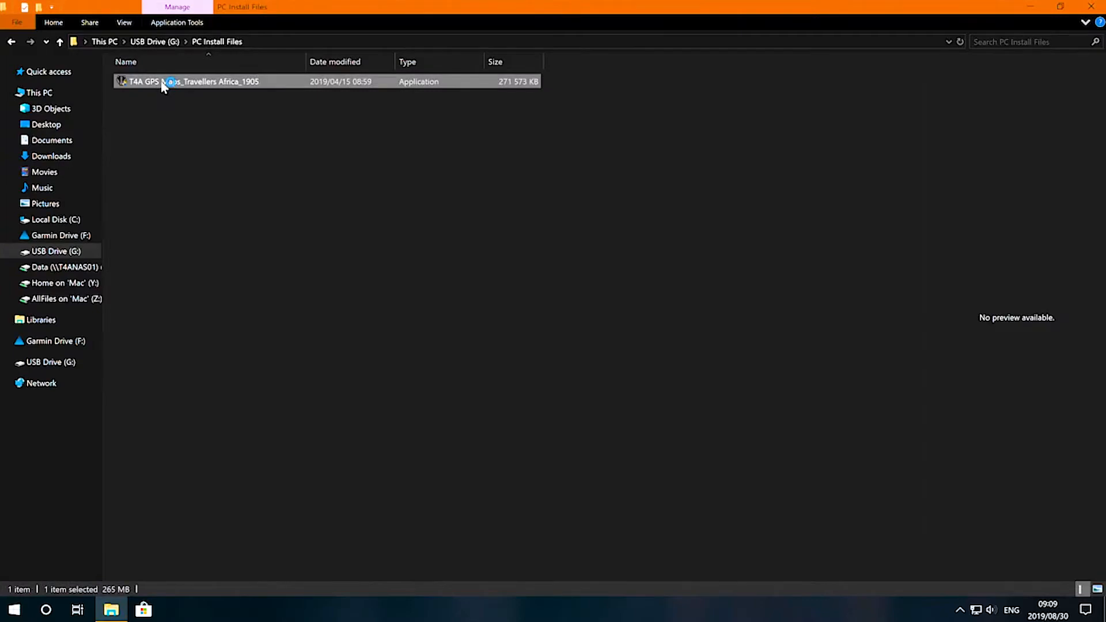
double_click(190, 80)
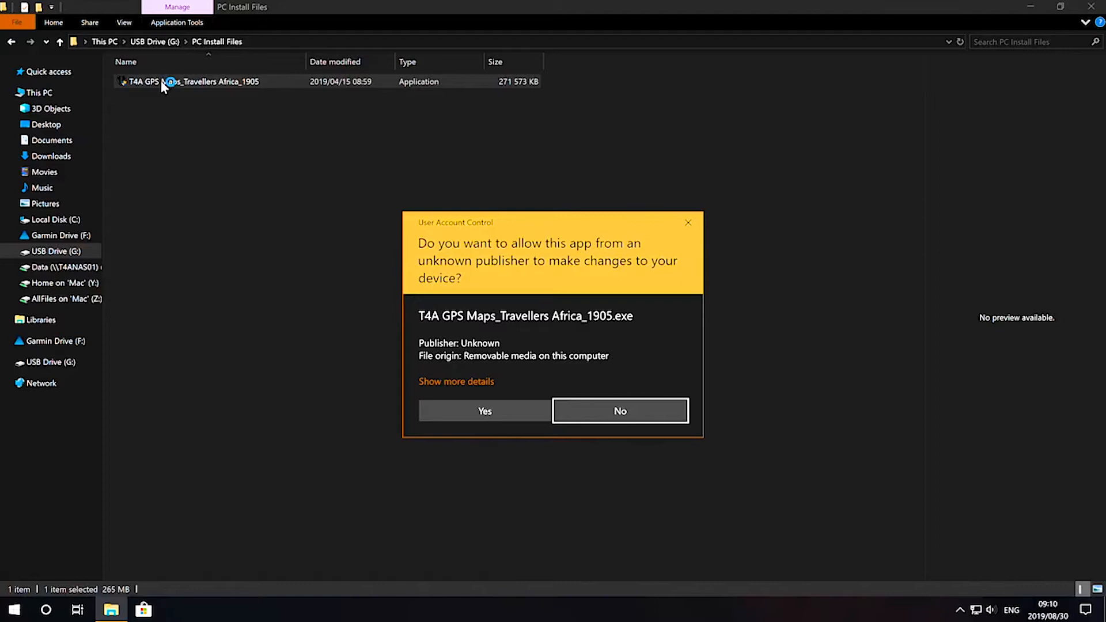
click(484, 410)
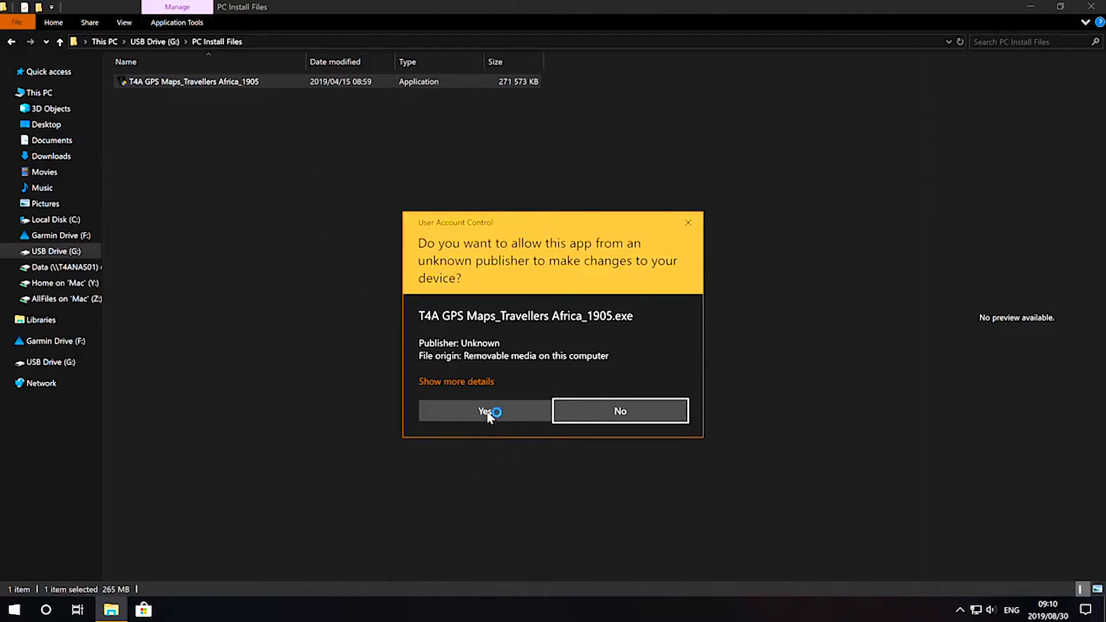
click(483, 411)
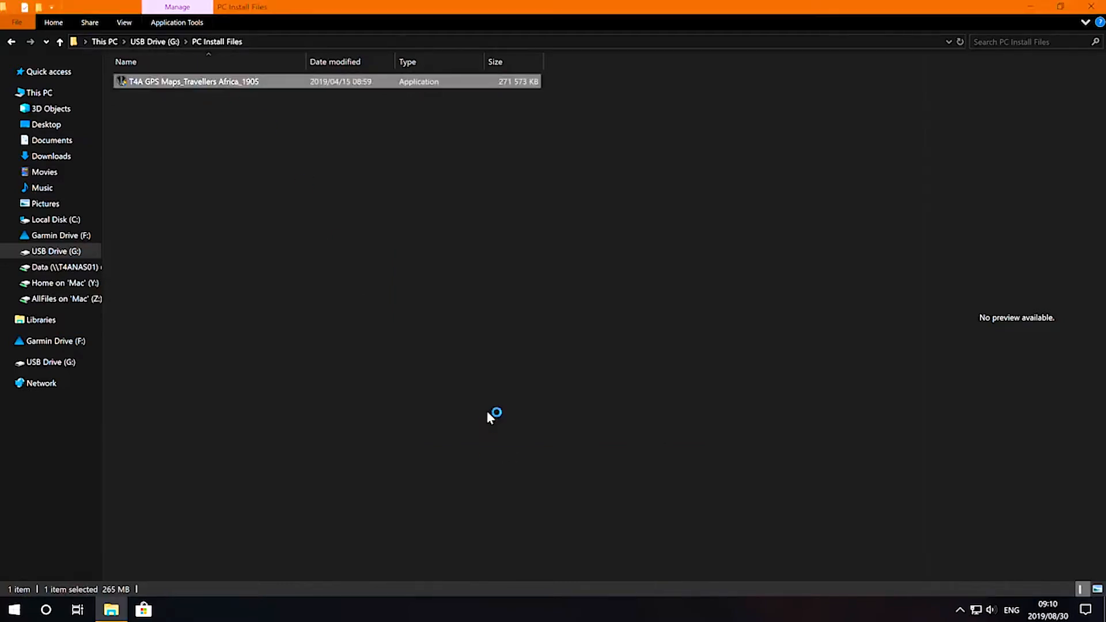
Step: Accept the licence, install Traveller's Africa Map 19.05 and finish with Launch BaseCamp unticked
double_click(194, 81)
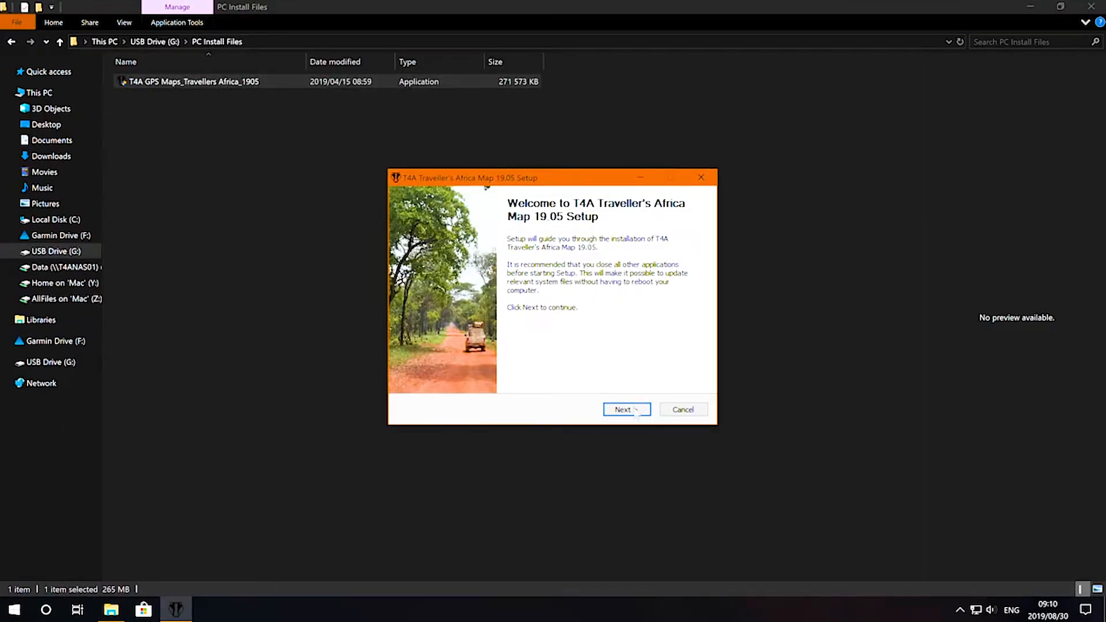
click(626, 409)
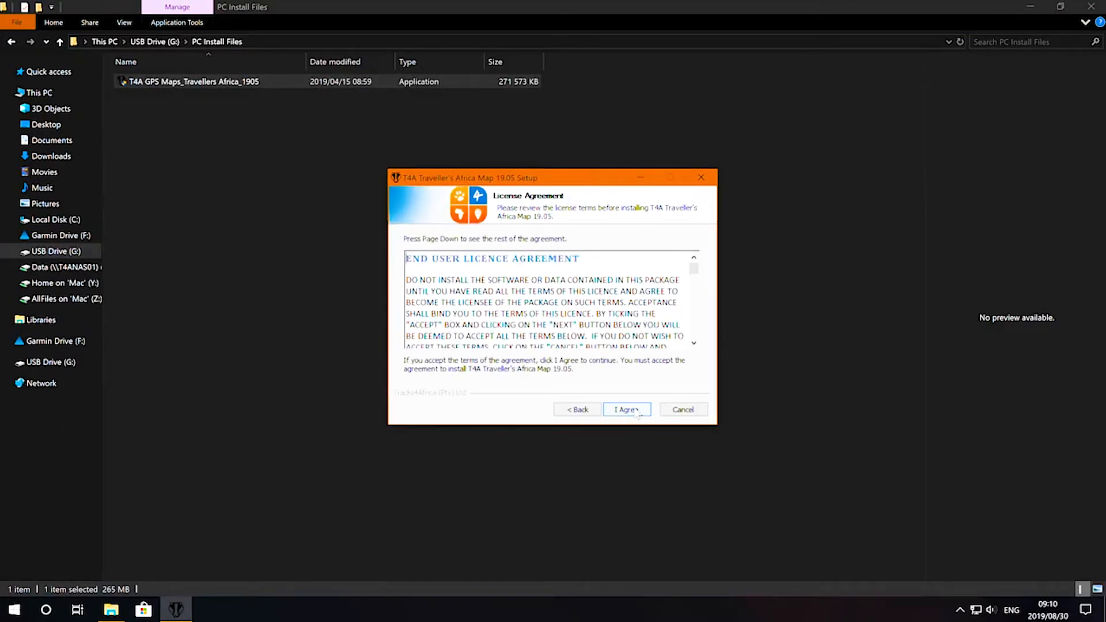
click(625, 410)
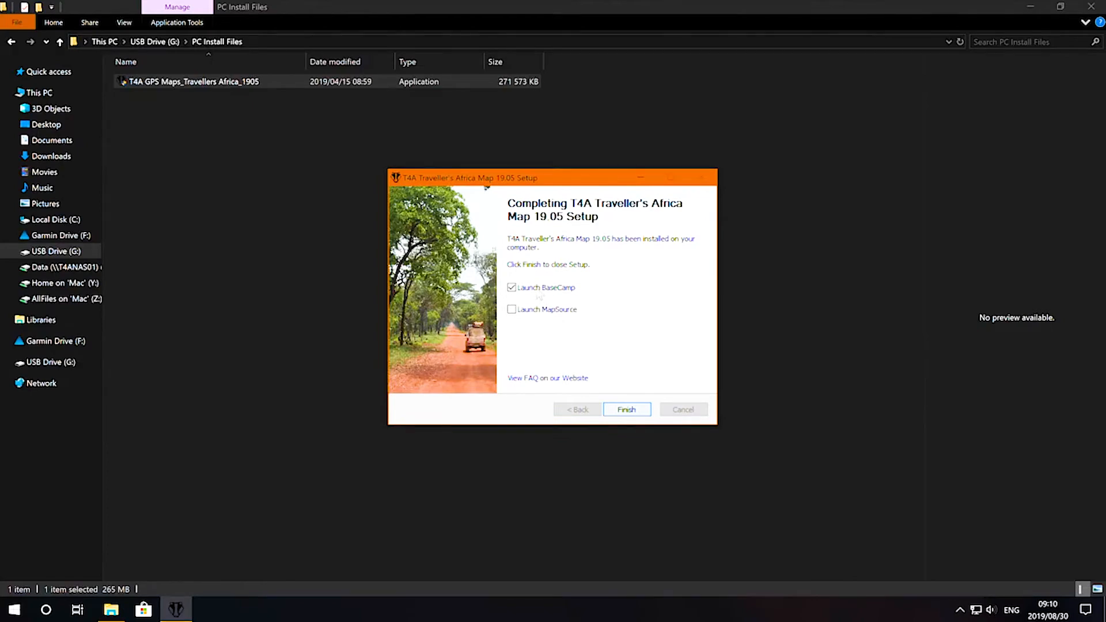
click(512, 287)
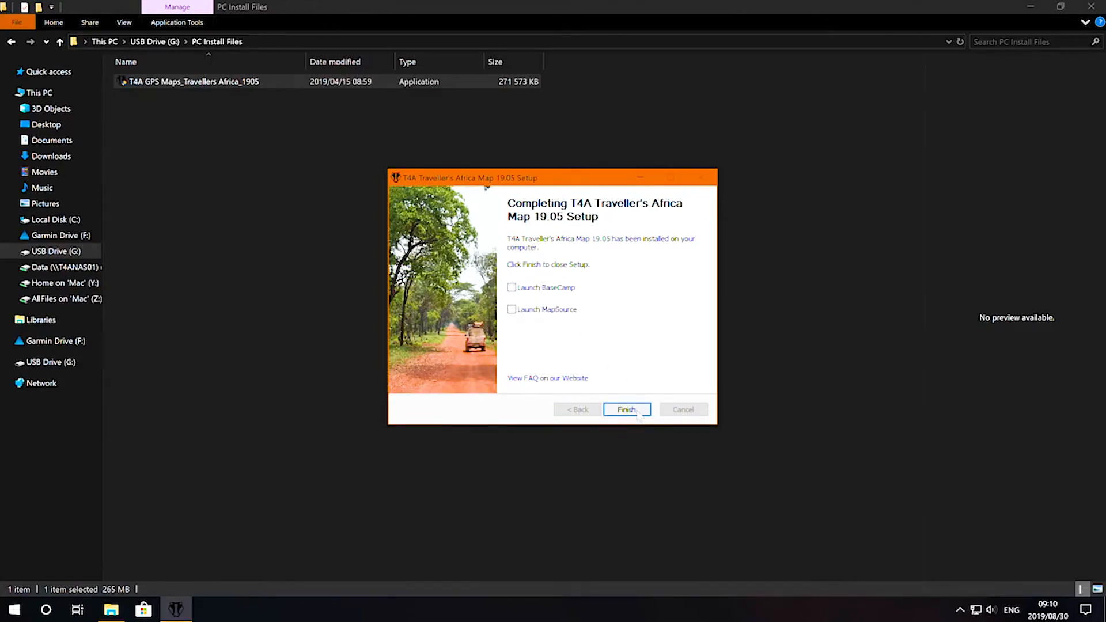
click(627, 409)
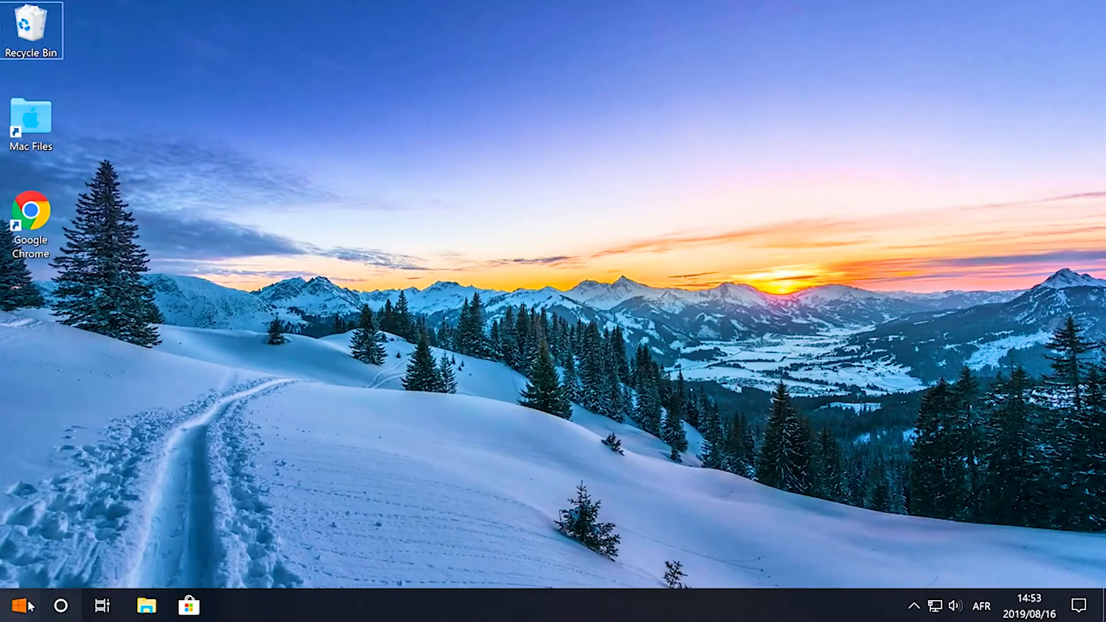
Step: Launch Garmin BaseCamp from the Start menu by searching 'basecamp'
text(ba)
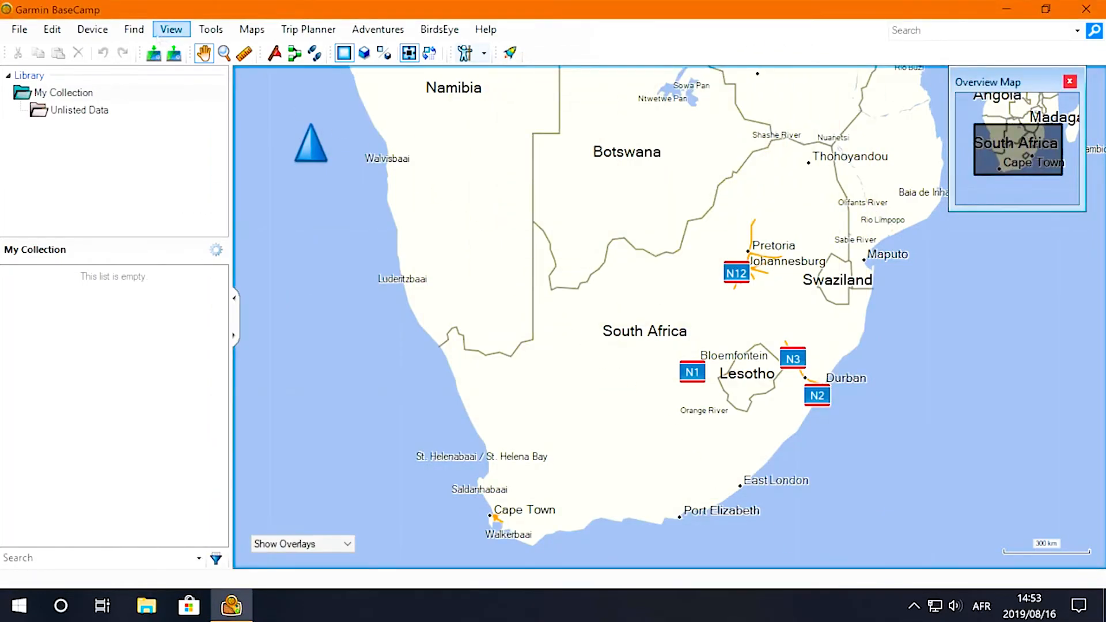
Step: Switch the displayed map to T4A Traveller's Africa 190601 from the Maps menu
click(251, 28)
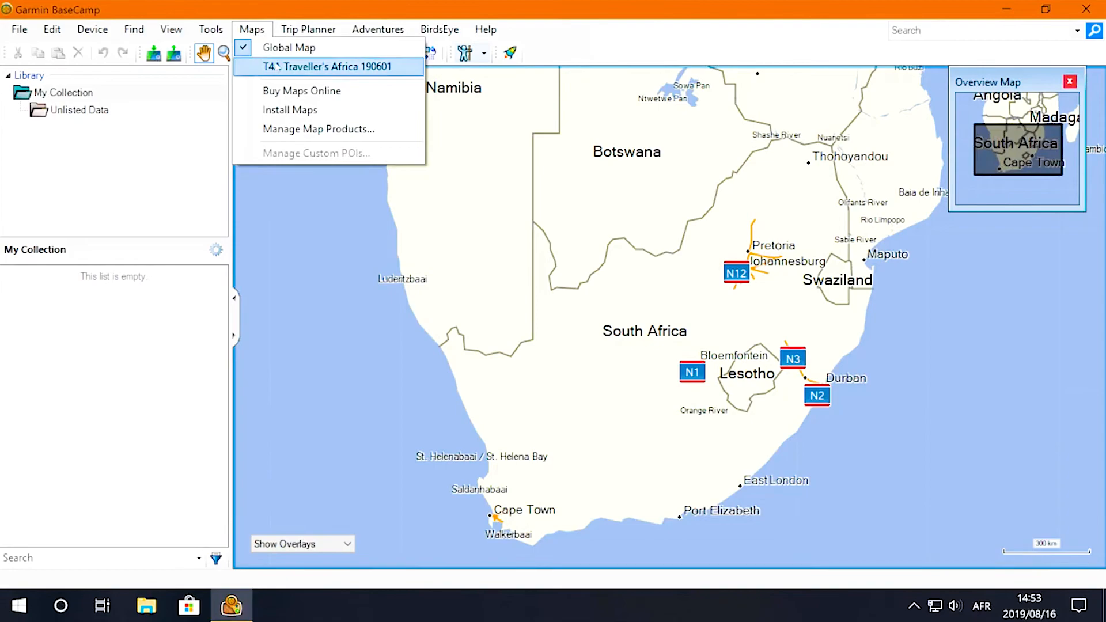
click(326, 67)
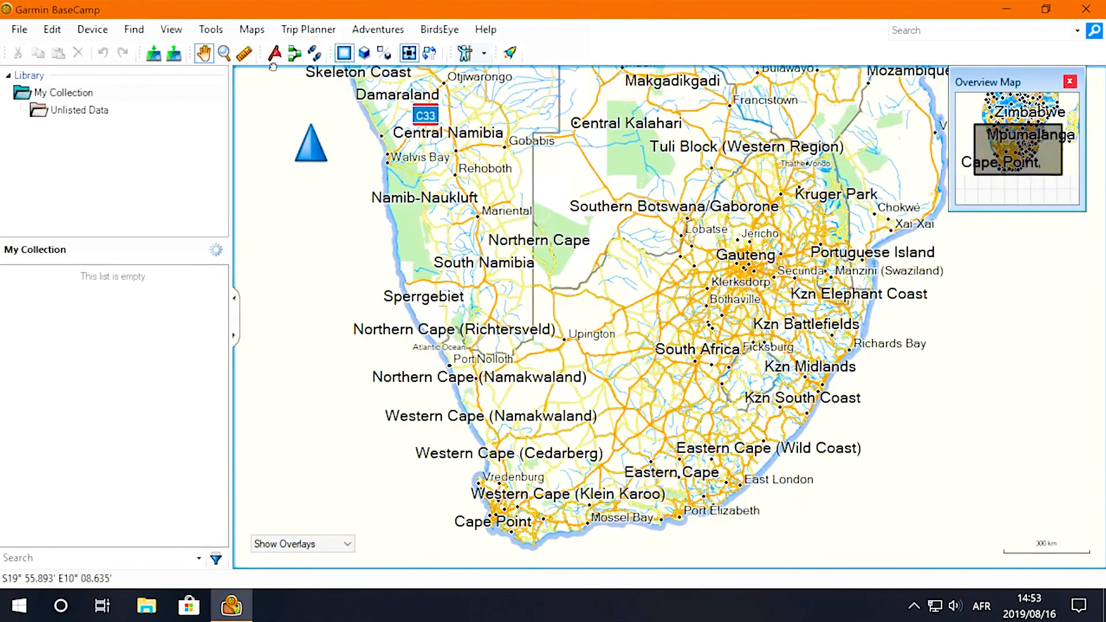